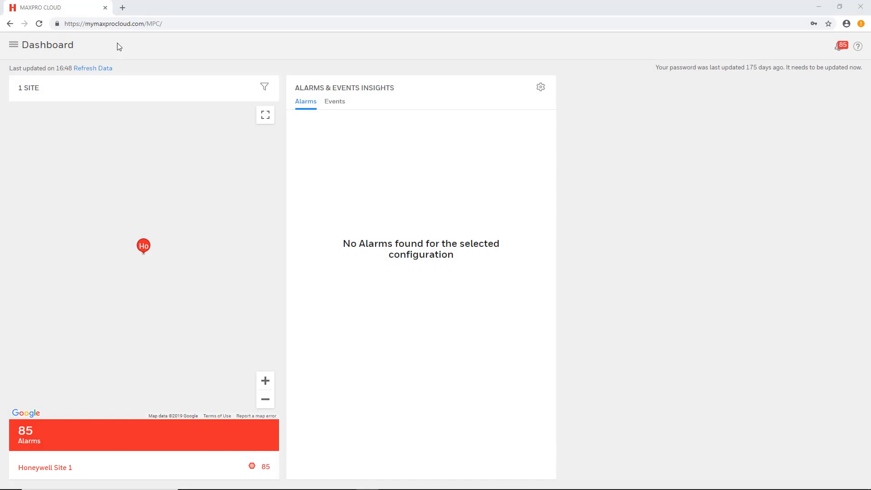
pyautogui.moveTo(118, 46)
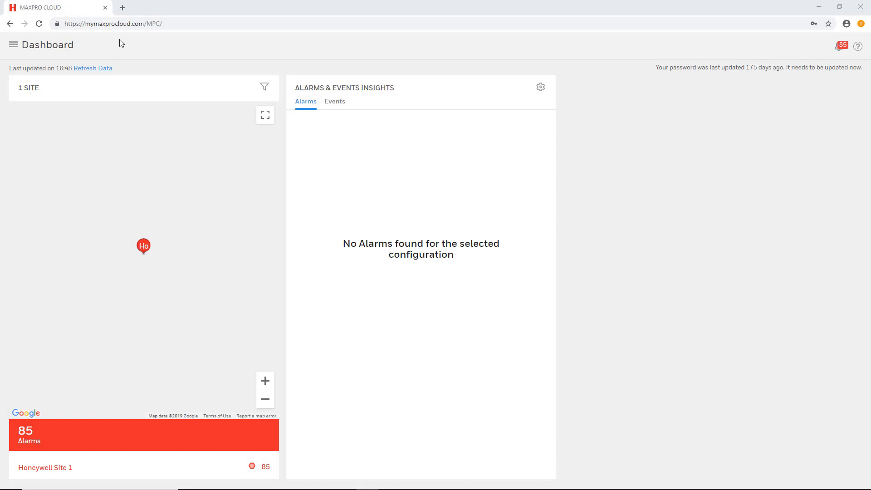
pyautogui.moveTo(127, 53)
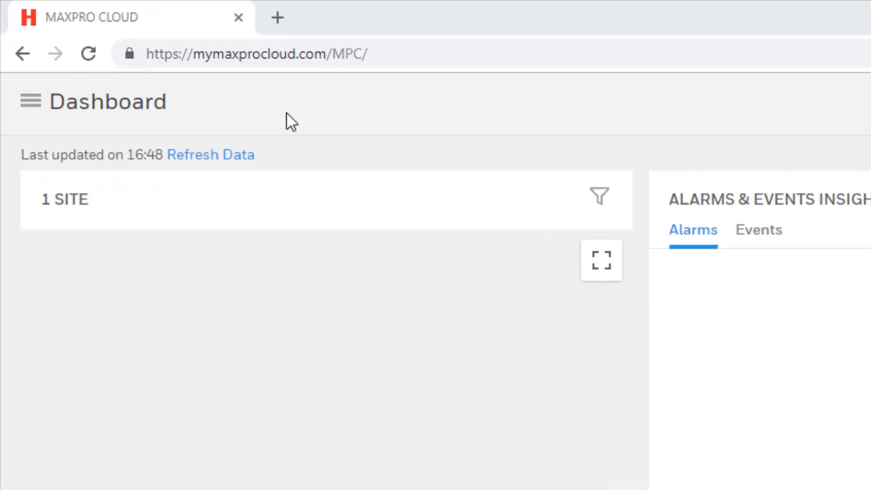
pyautogui.moveTo(31, 102)
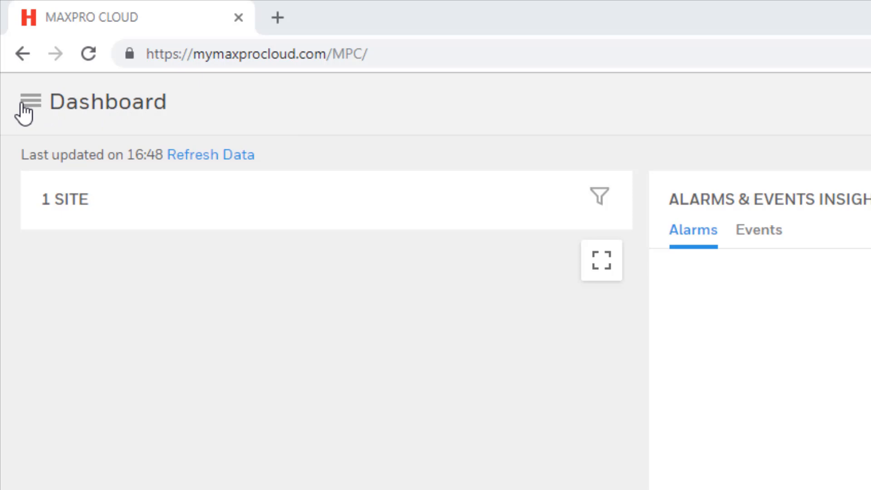
# - Go to the Customers page through the main navigation menu
pyautogui.click(29, 101)
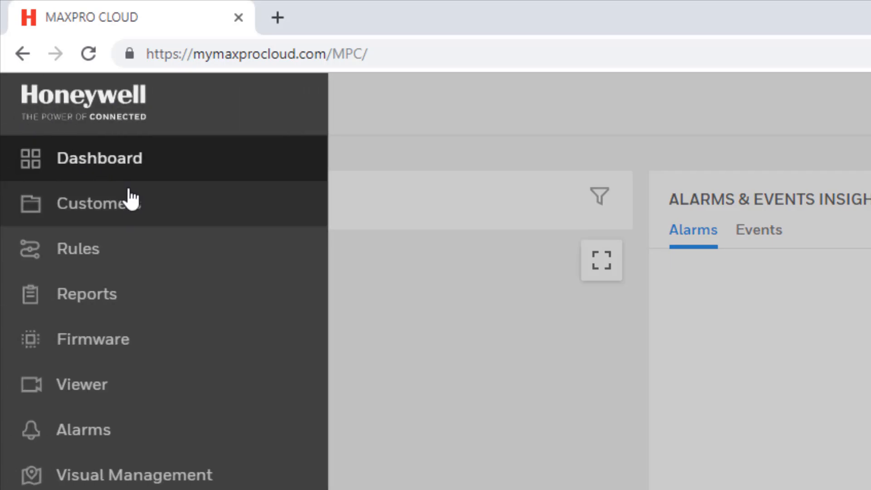
pyautogui.click(98, 203)
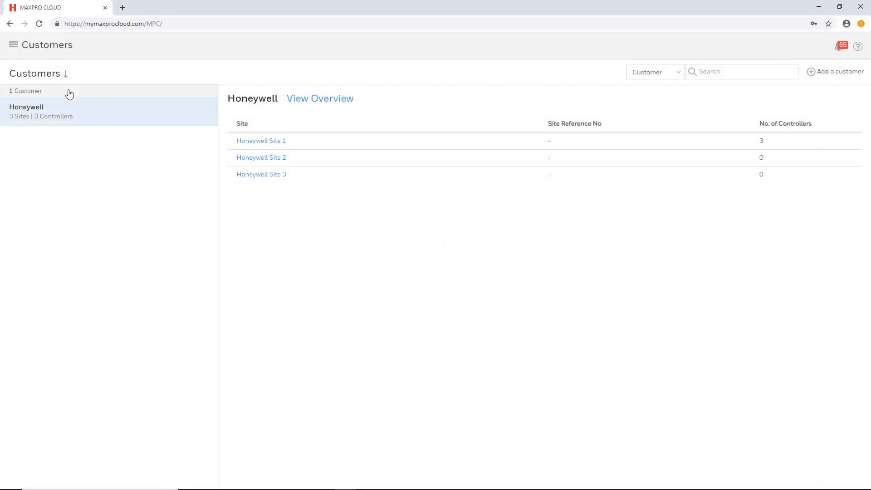
pyautogui.moveTo(166, 107)
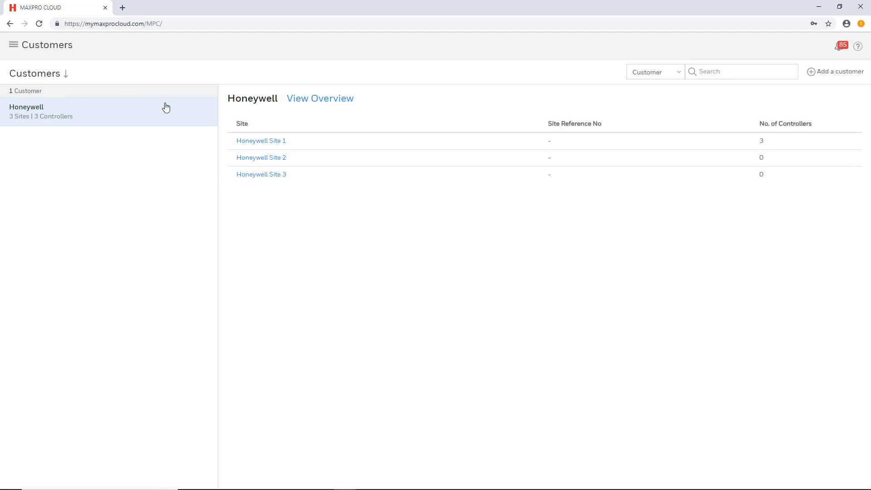
pyautogui.moveTo(173, 107)
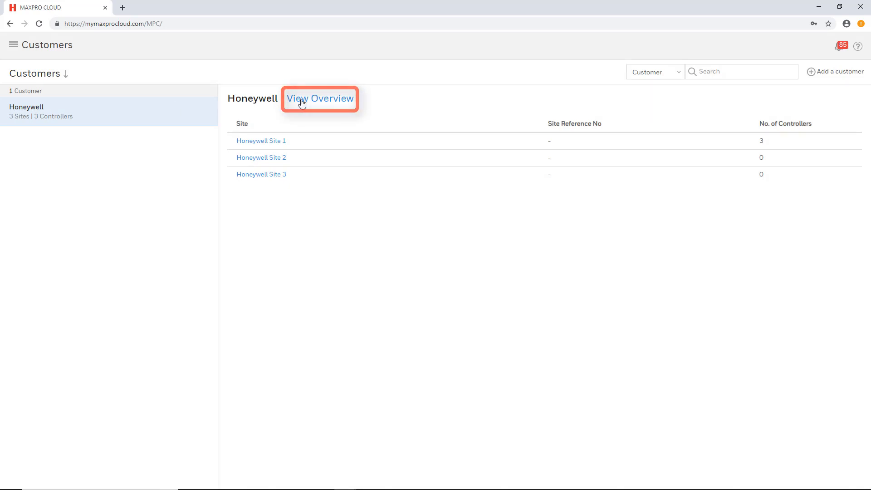
# - Open Honeywell's overview and show its Schedules & Holidays section
pyautogui.click(319, 98)
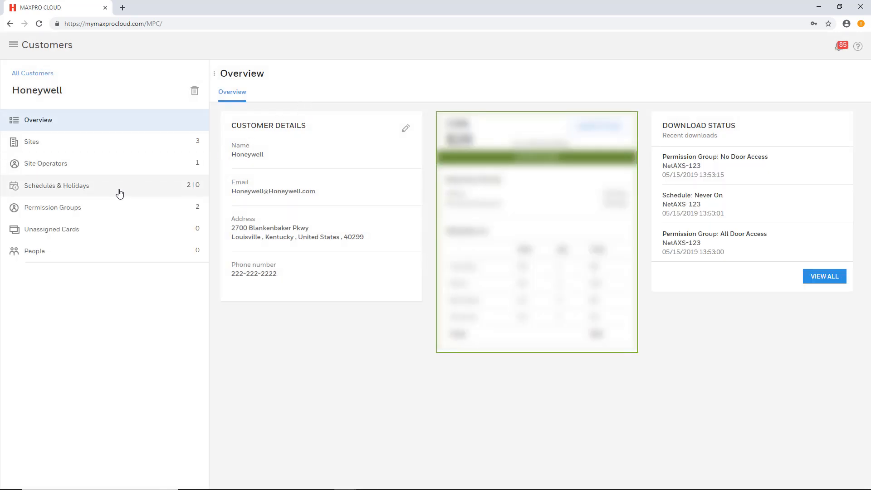
pyautogui.click(56, 186)
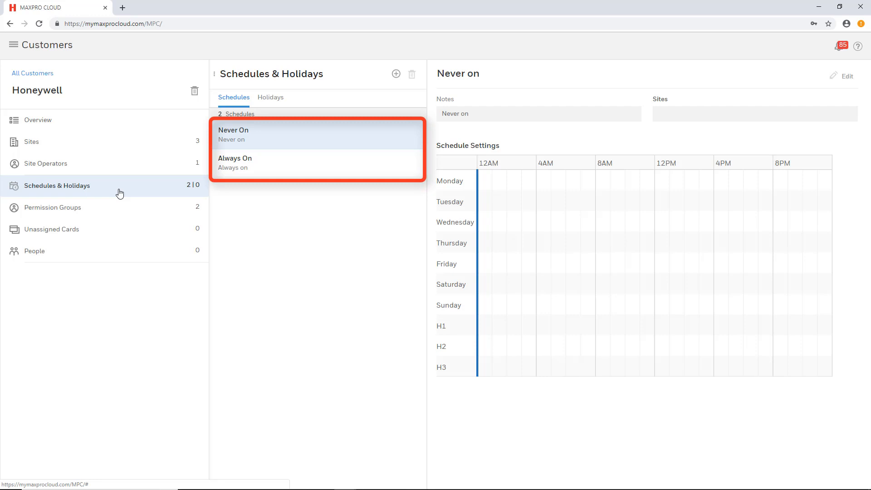
pyautogui.moveTo(233, 131)
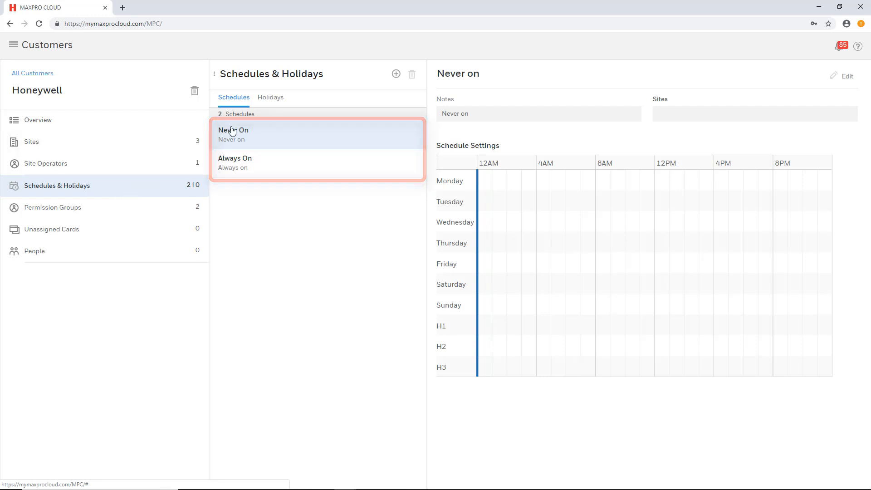
pyautogui.moveTo(396, 74)
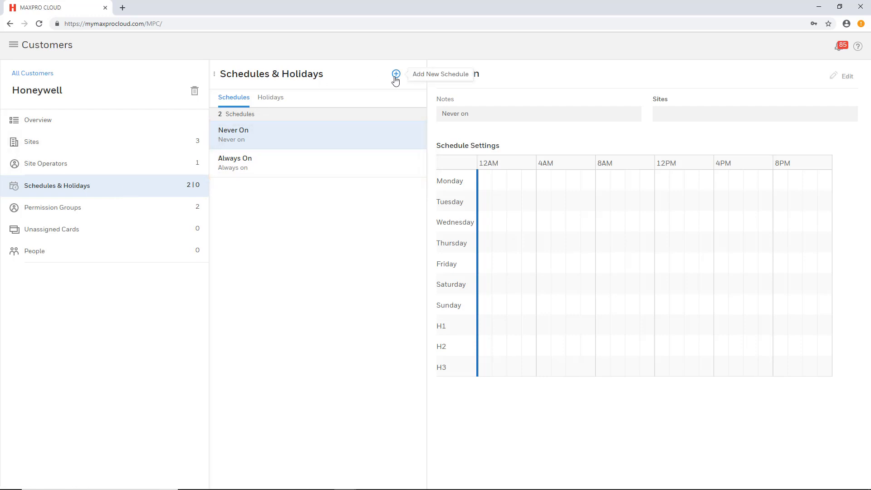
# - Add a schedule named 'Example Schedule' assigned to Honeywell Site 1
pyautogui.click(395, 74)
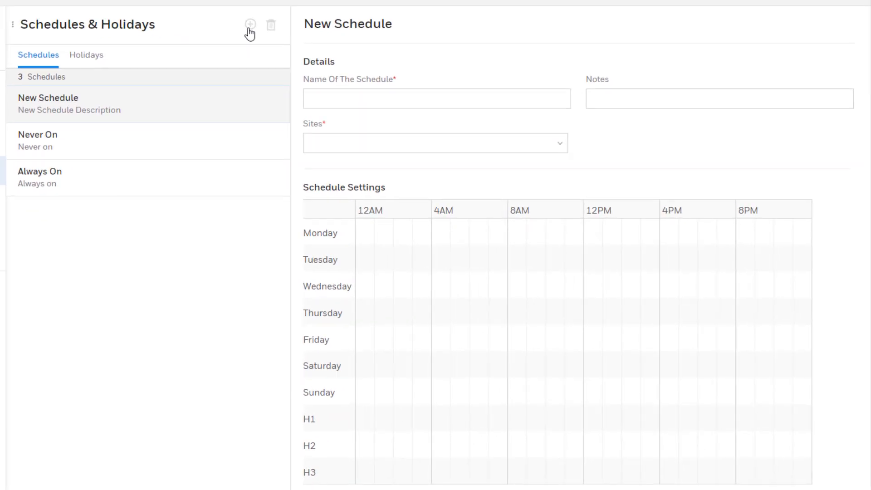
pyautogui.click(436, 99)
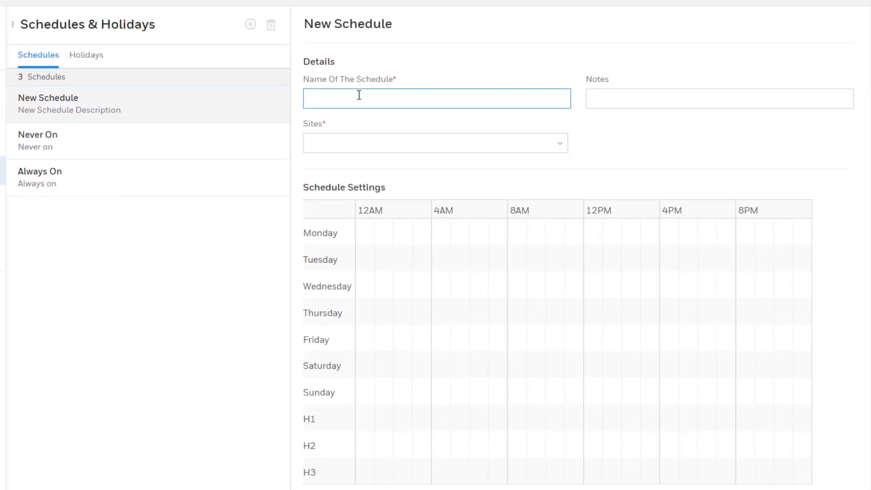
pyautogui.write('Example Sch')
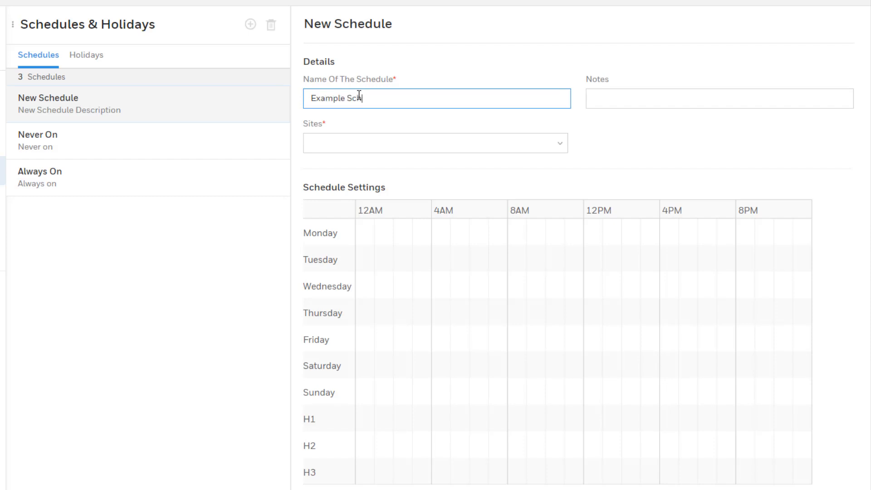
pyautogui.write('edule')
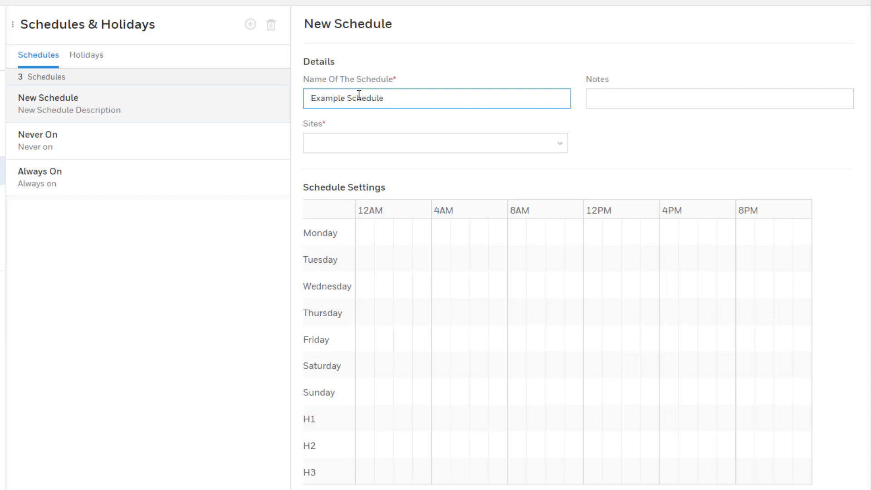
pyautogui.click(436, 98)
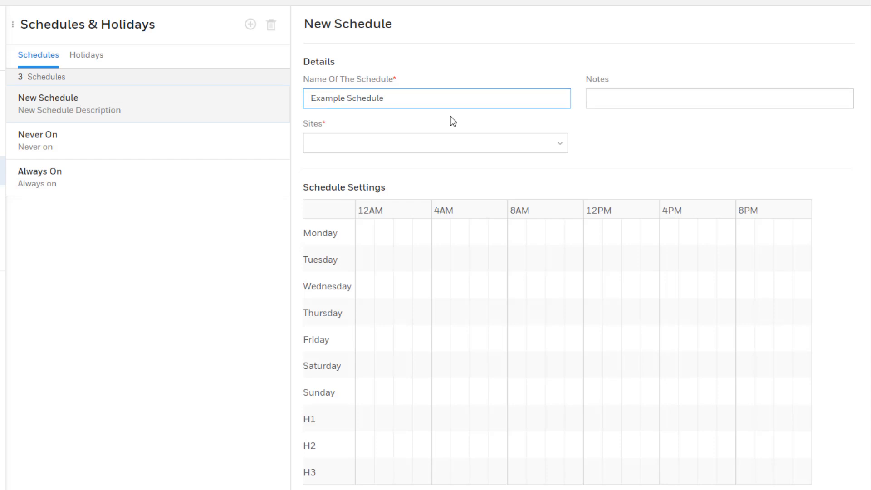
pyautogui.click(435, 143)
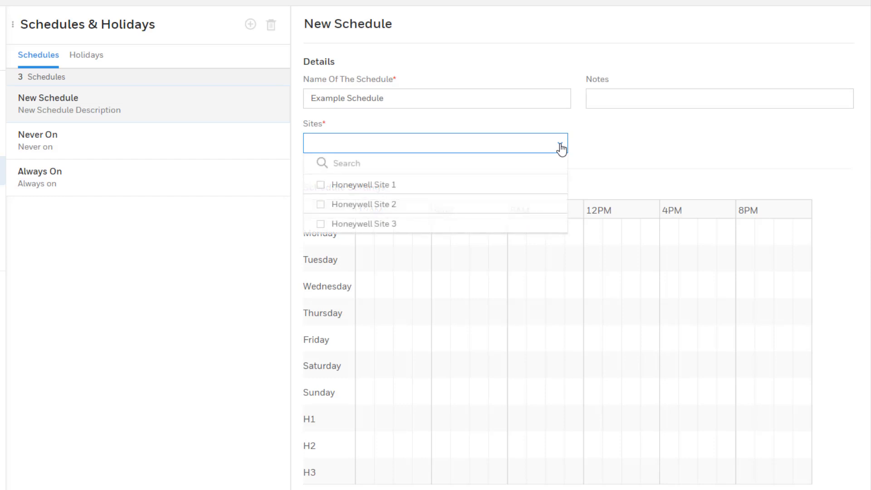
pyautogui.click(321, 184)
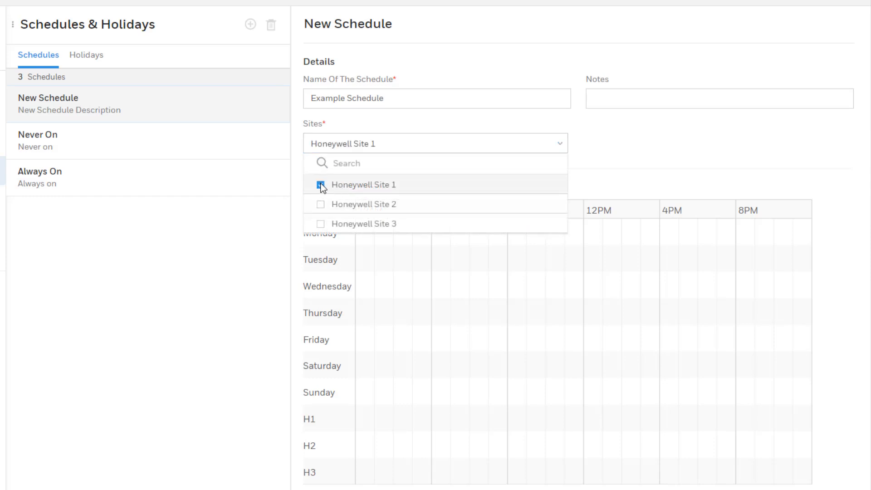
pyautogui.click(321, 184)
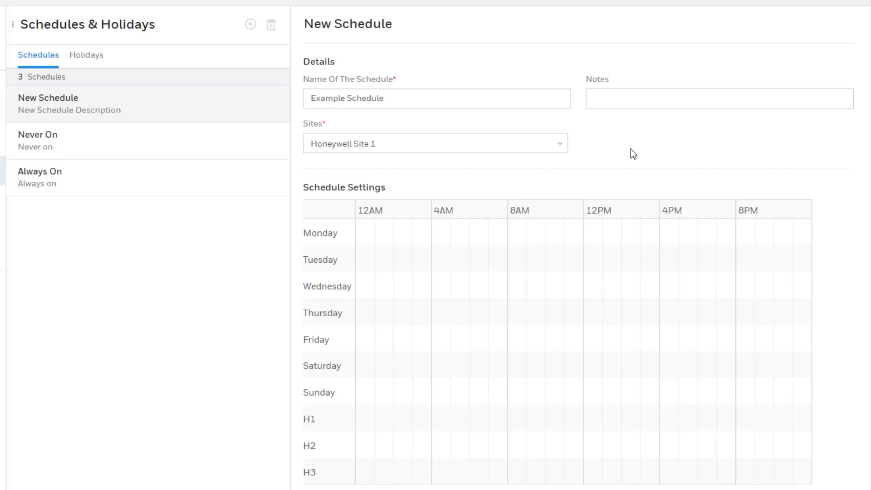
pyautogui.moveTo(601, 172)
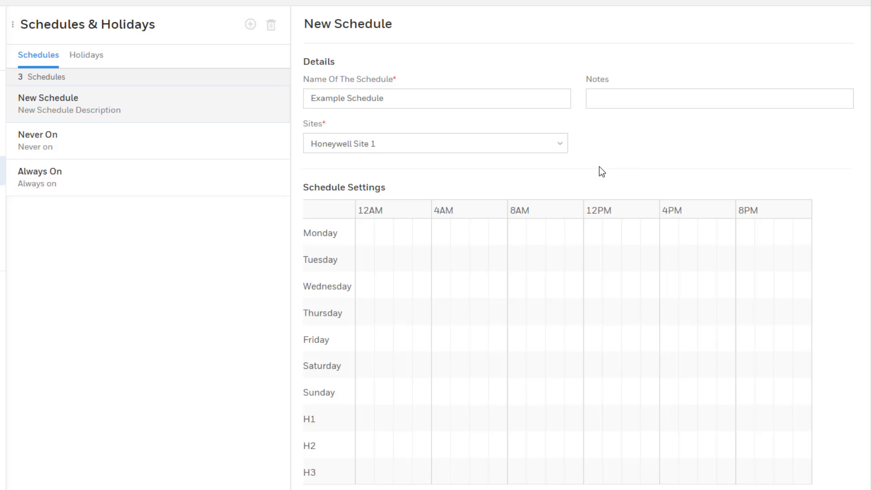
pyautogui.moveTo(506, 243)
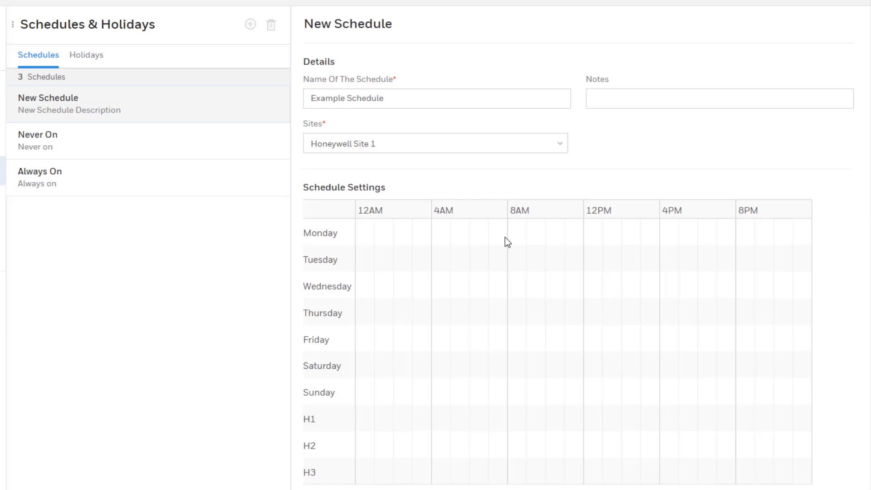
pyautogui.moveTo(510, 227)
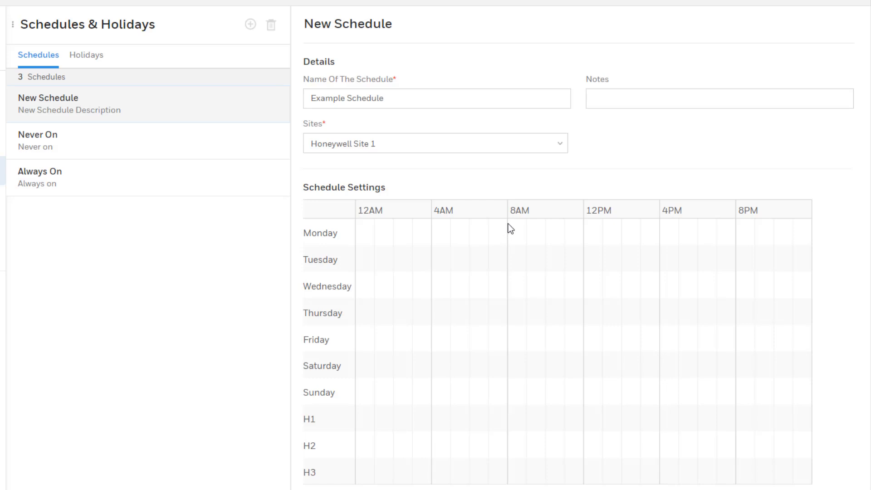
# - Draw an 8AM–4PM block on Monday and open its time settings
pyautogui.moveTo(506, 232); pyautogui.dragTo(514, 232)
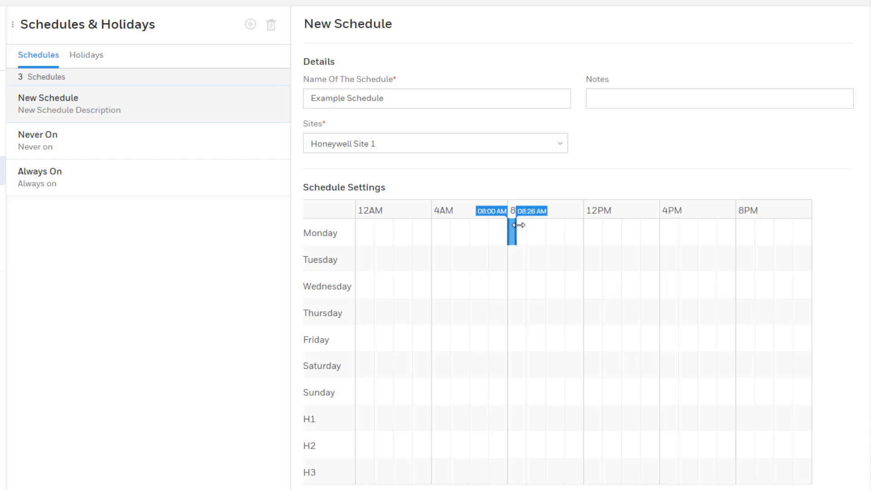
pyautogui.moveTo(514, 233); pyautogui.dragTo(646, 232)
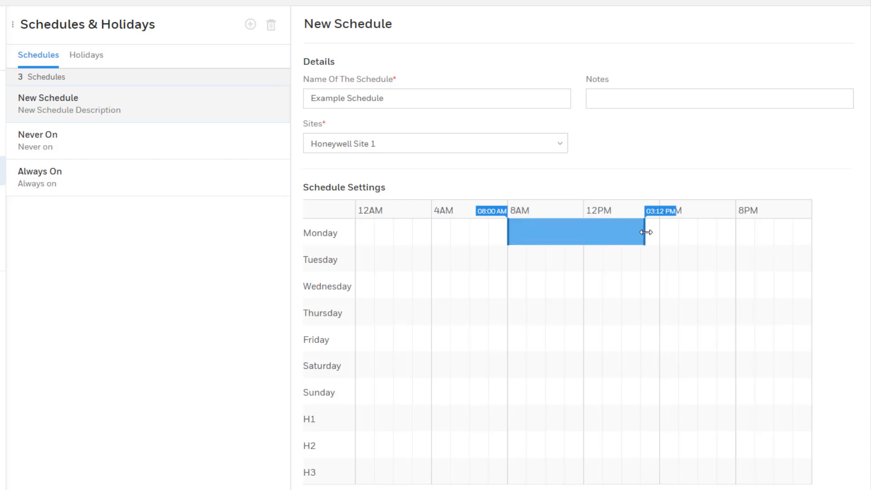
pyautogui.moveTo(646, 232); pyautogui.dragTo(663, 232)
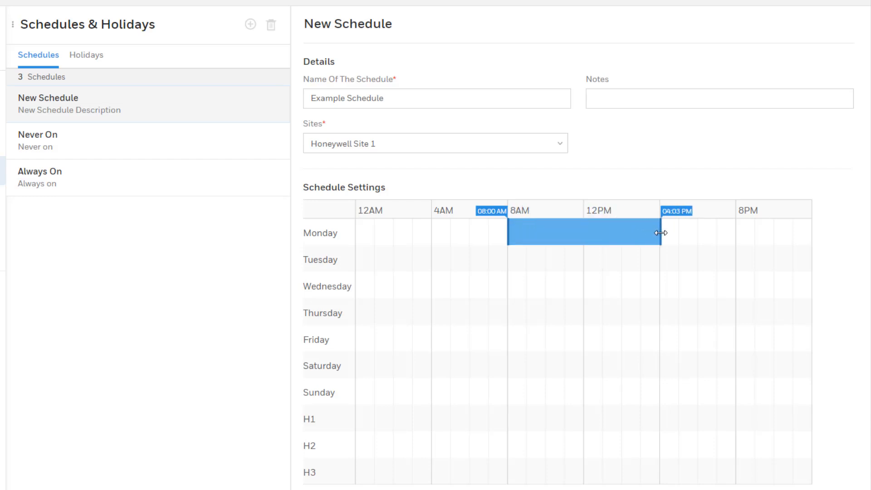
pyautogui.click(583, 232)
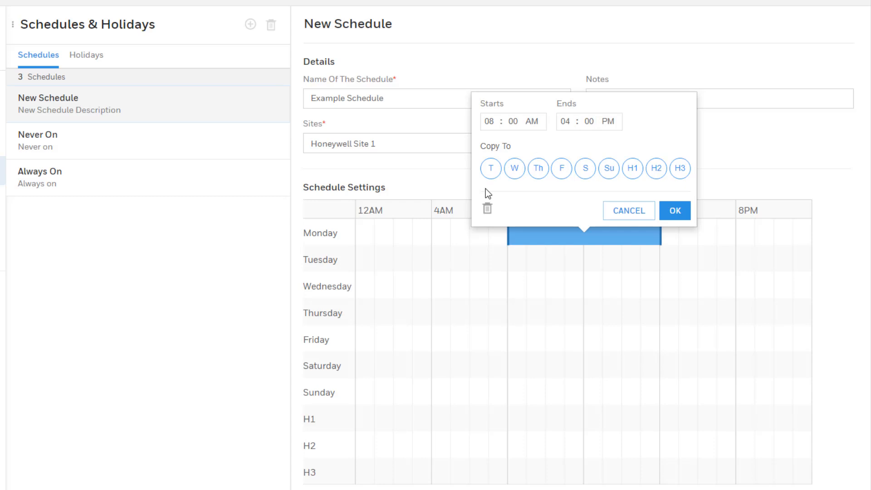
# - Copy Monday's 8AM–4PM block to the other weekdays and confirm
pyautogui.click(490, 169)
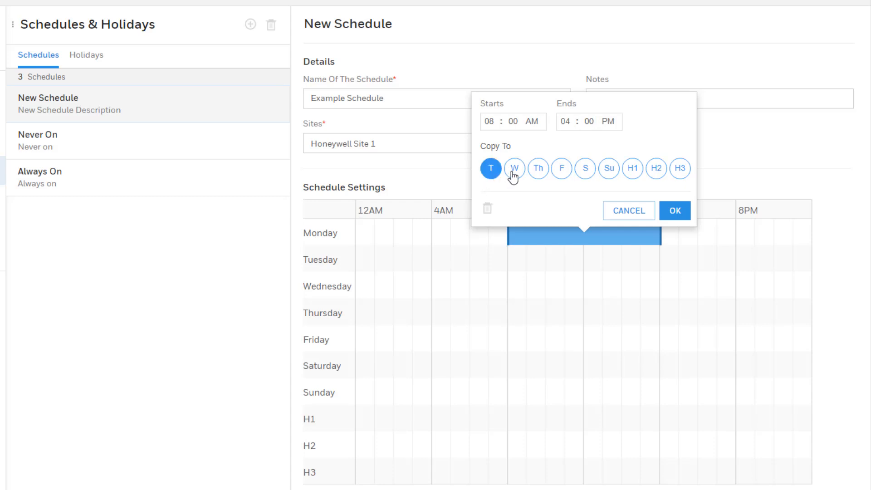
pyautogui.click(561, 168)
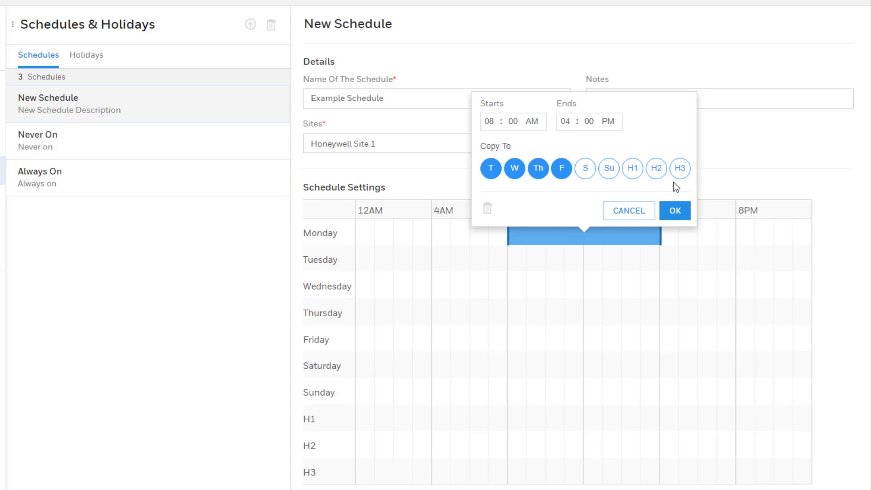
pyautogui.click(675, 210)
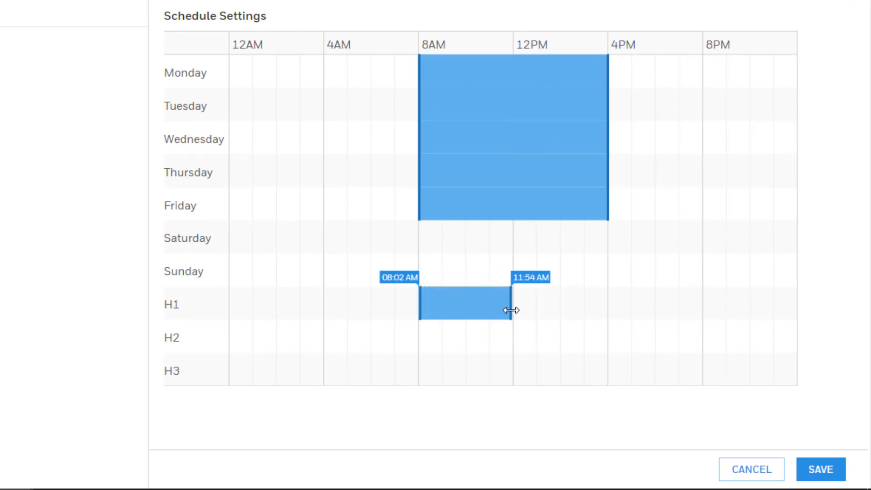
# - Set the H1 block's start minutes to 00 and save Example Schedule
pyautogui.click(467, 305)
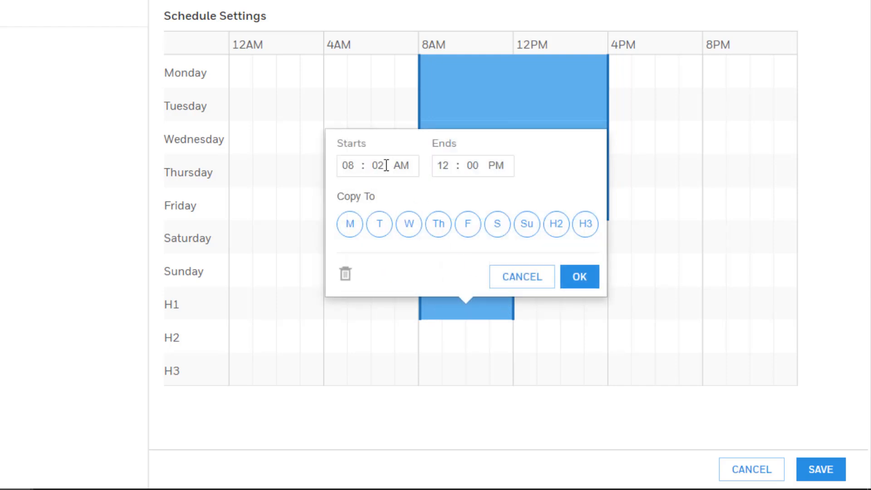
pyautogui.write('00')
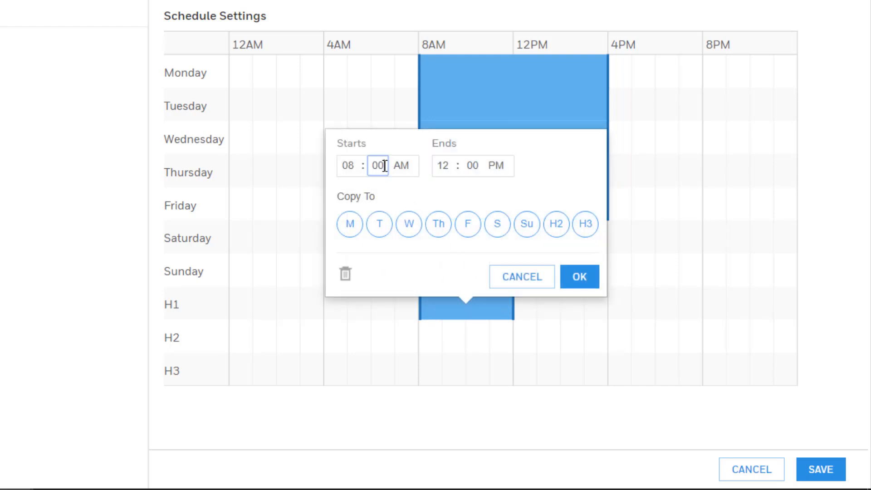
pyautogui.click(580, 277)
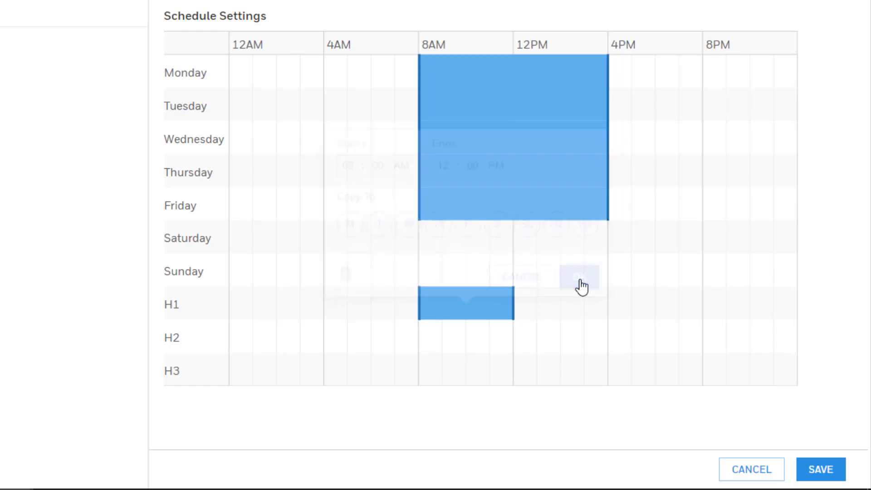
pyautogui.click(581, 278)
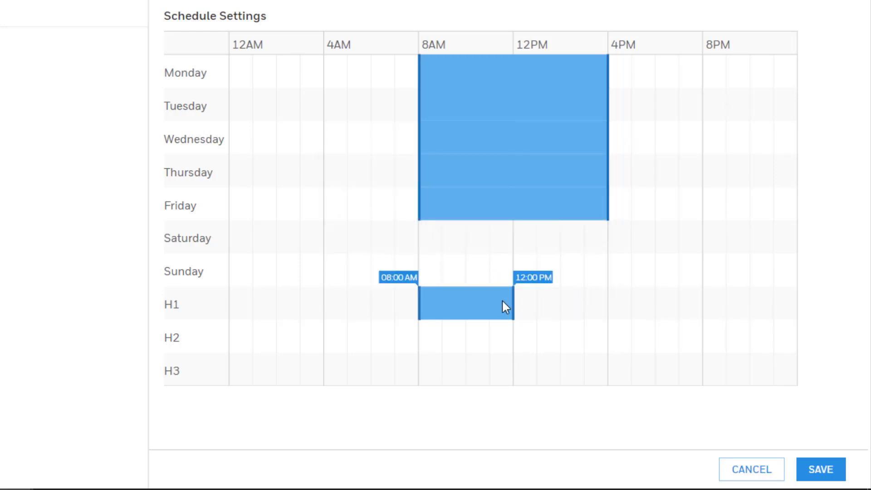
pyautogui.moveTo(476, 312)
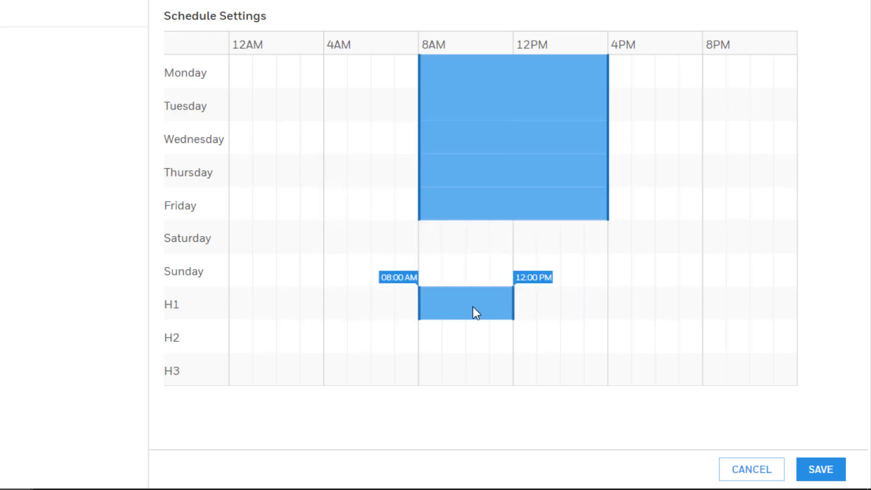
pyautogui.click(821, 470)
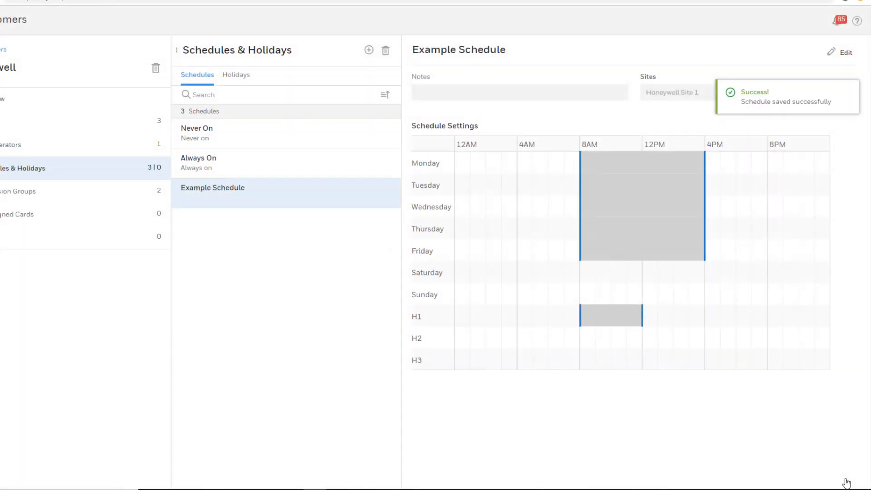
pyautogui.moveTo(366, 271)
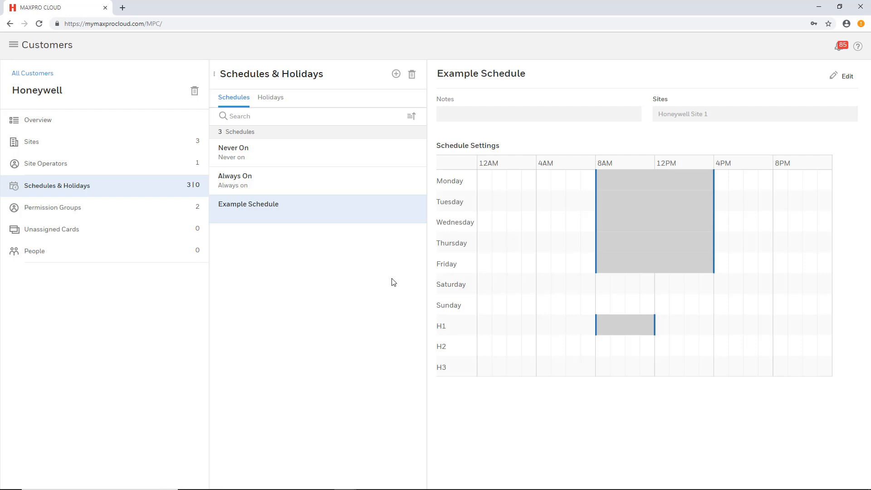
pyautogui.moveTo(459, 255)
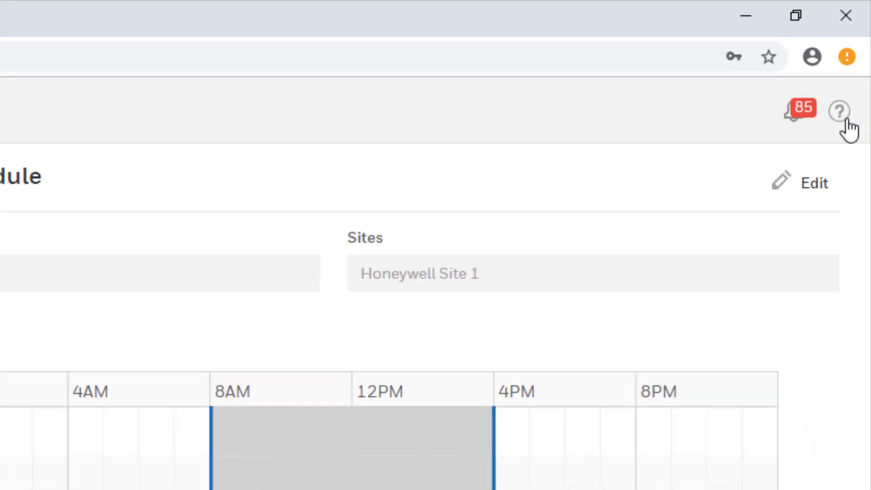
# - Launch the online Help guide from the question-mark menu
pyautogui.click(838, 109)
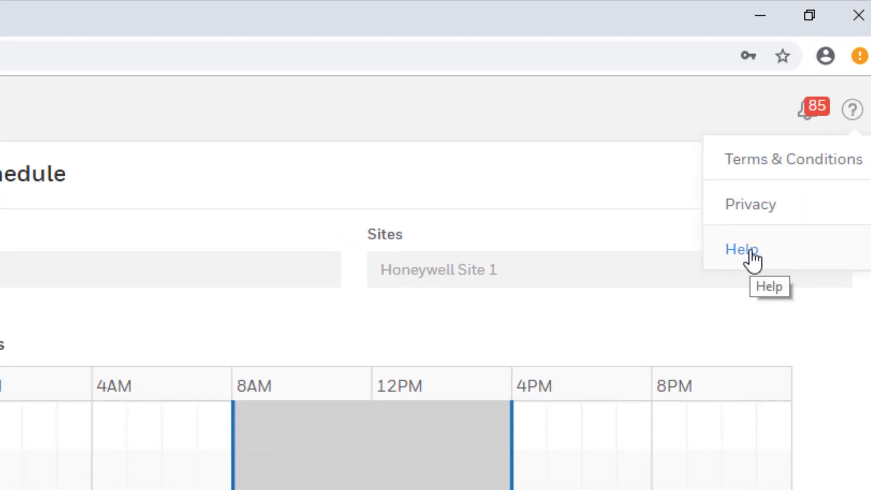
pyautogui.click(742, 249)
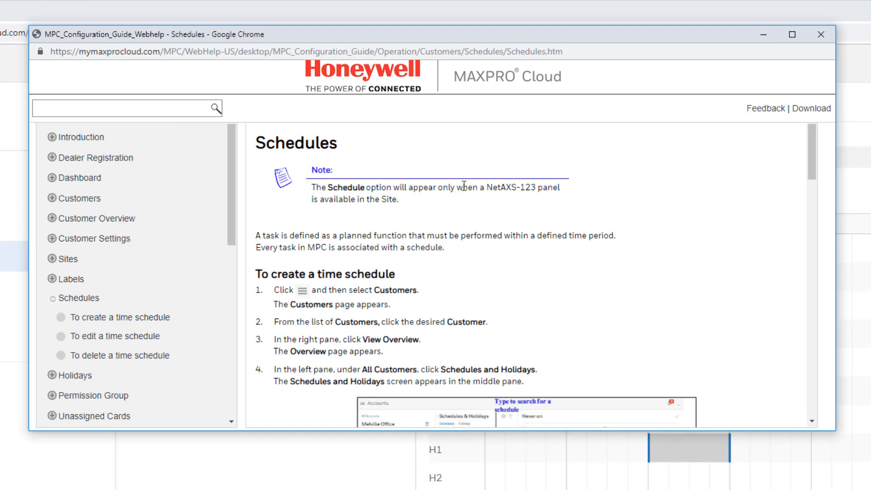
# - Scroll the Schedules help page down to the editing instructions
pyautogui.scroll(-3)
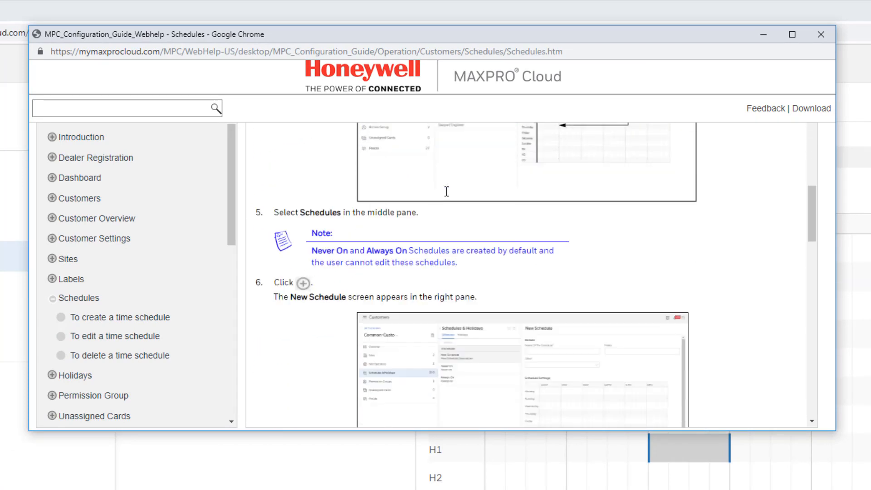
pyautogui.scroll(-3)
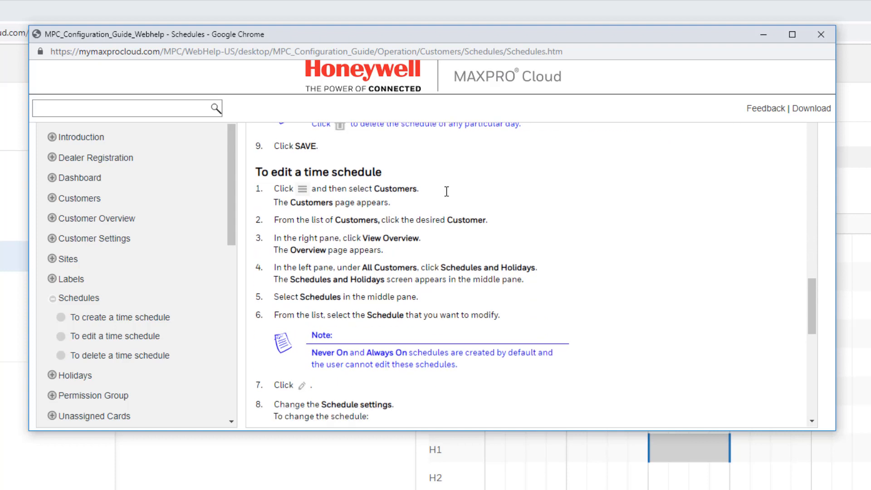